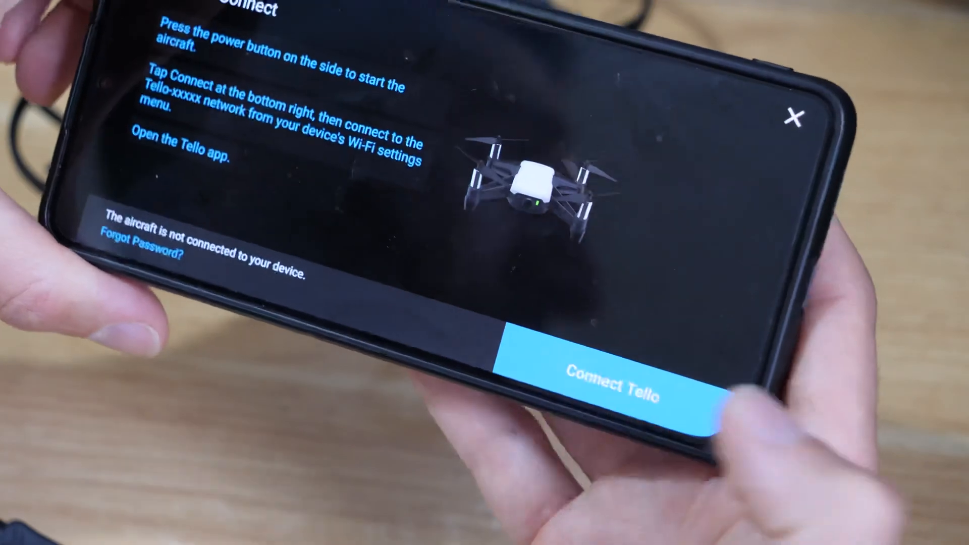
Connect the app to the Tello drone over its Wi-Fi to reach the flight screen.
click(618, 380)
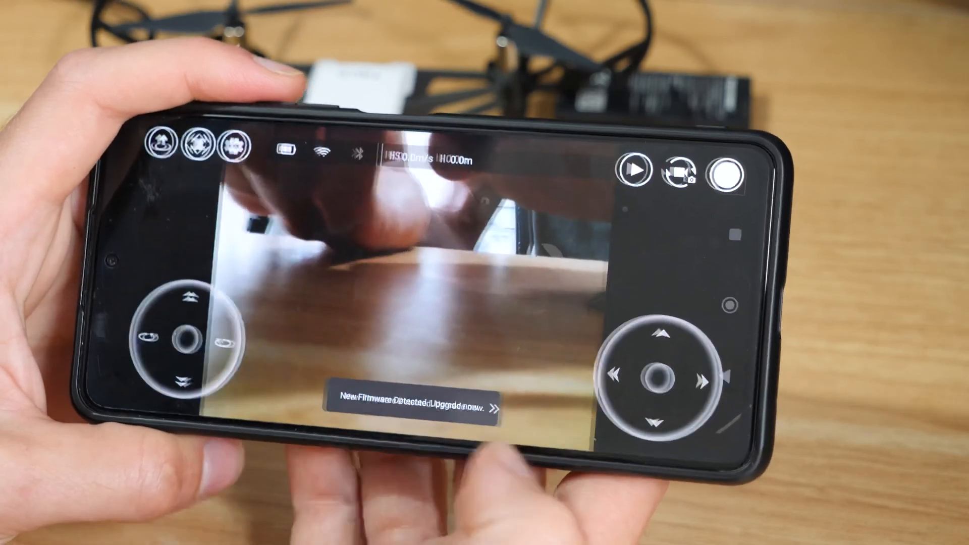
Start the v02.05.01.19 aircraft firmware update from the 'New Firmware Detected' banner.
click(420, 400)
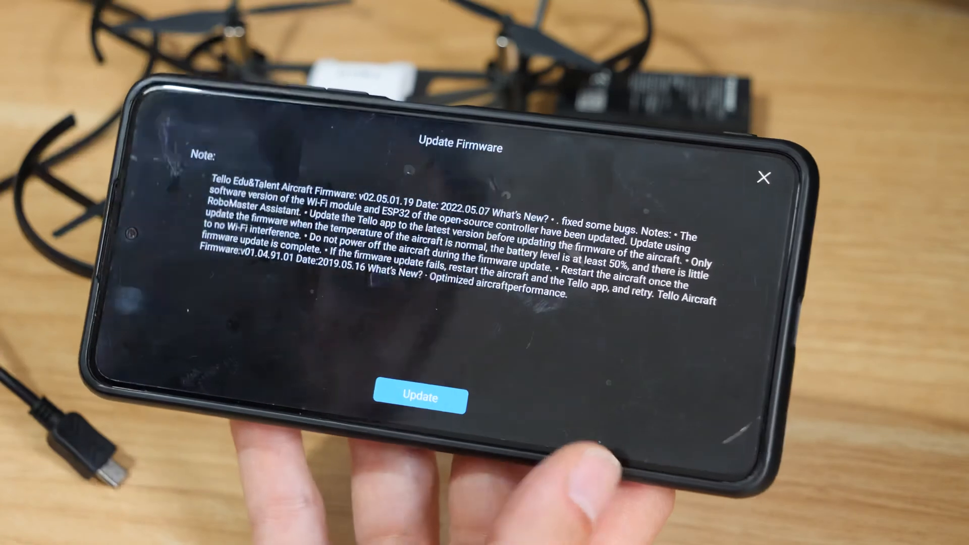
click(420, 397)
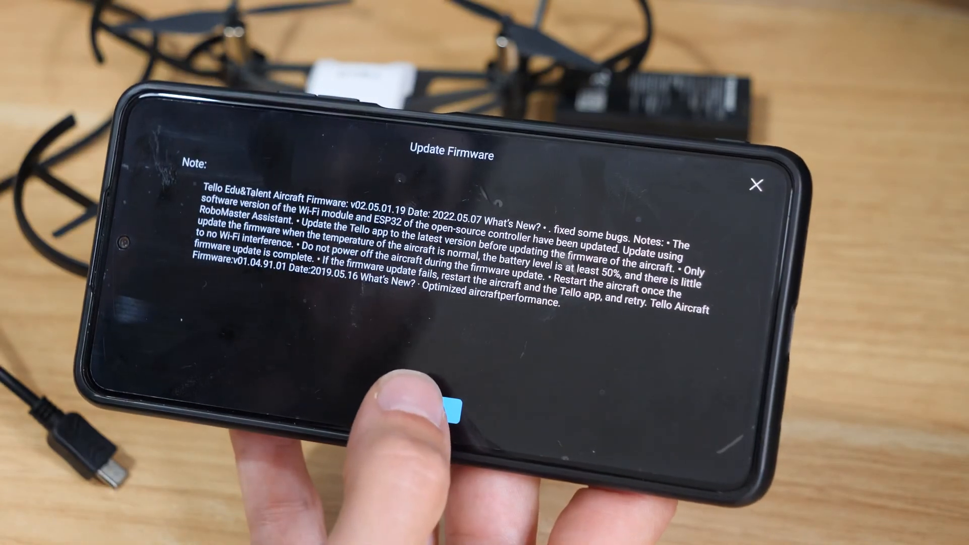
click(449, 408)
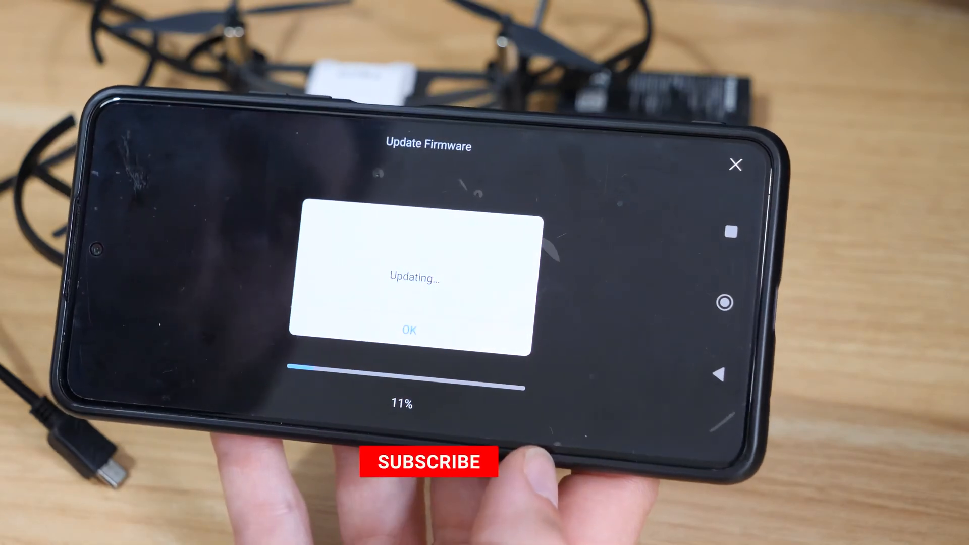
Dismiss the Updating dialog, then close the update screen after 'Upgrade successfully'.
click(428, 461)
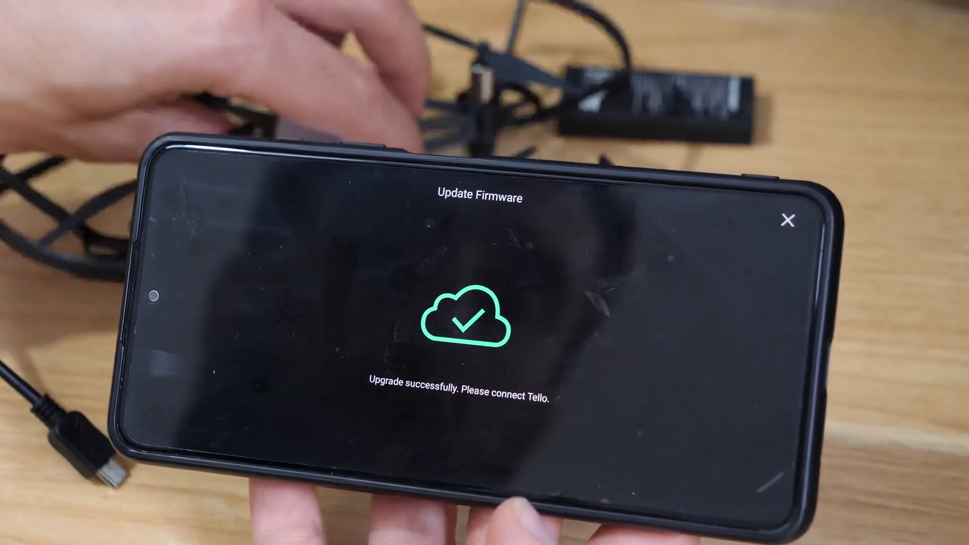
click(790, 220)
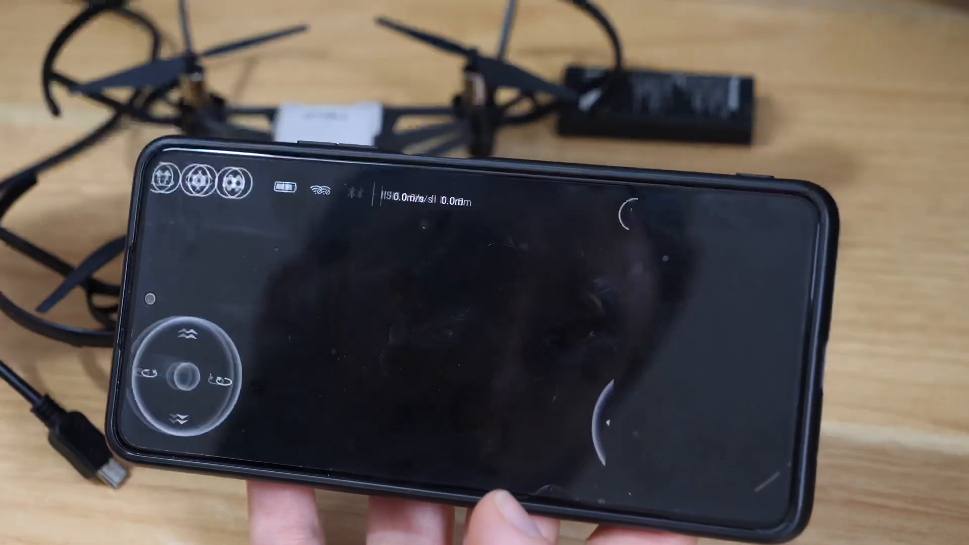